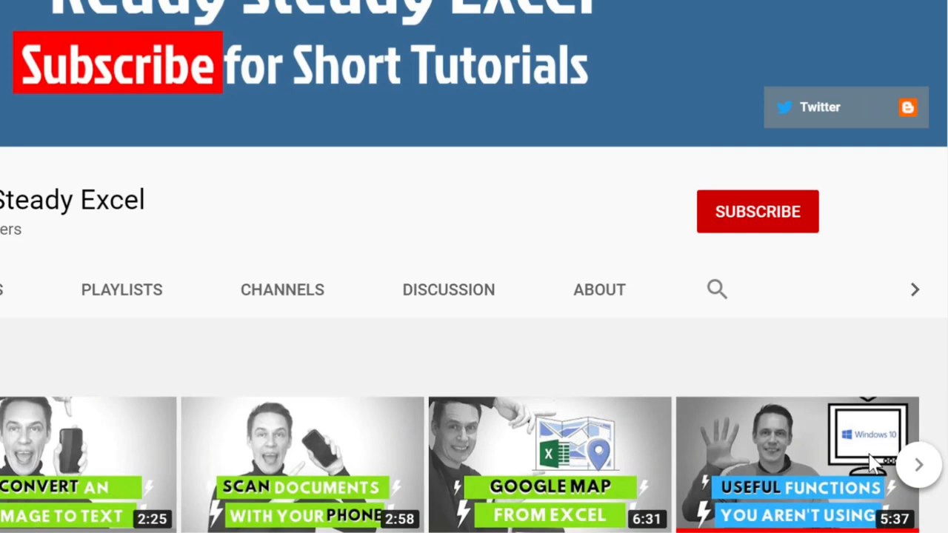
Create the 'Teams Training' meeting for Aug 5, 5:30–6:00 PM with two guest attendees and send it
left_click(757, 210)
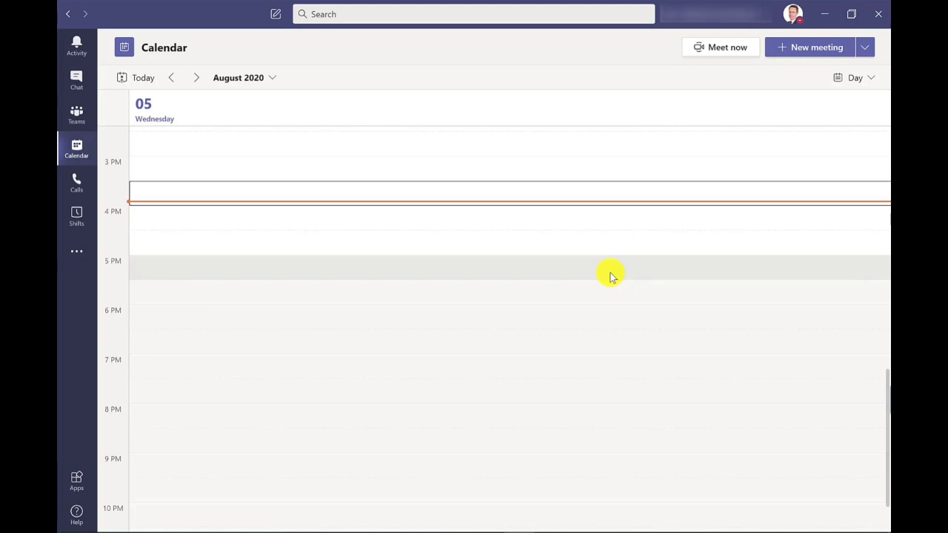
mouse_move(782, 104)
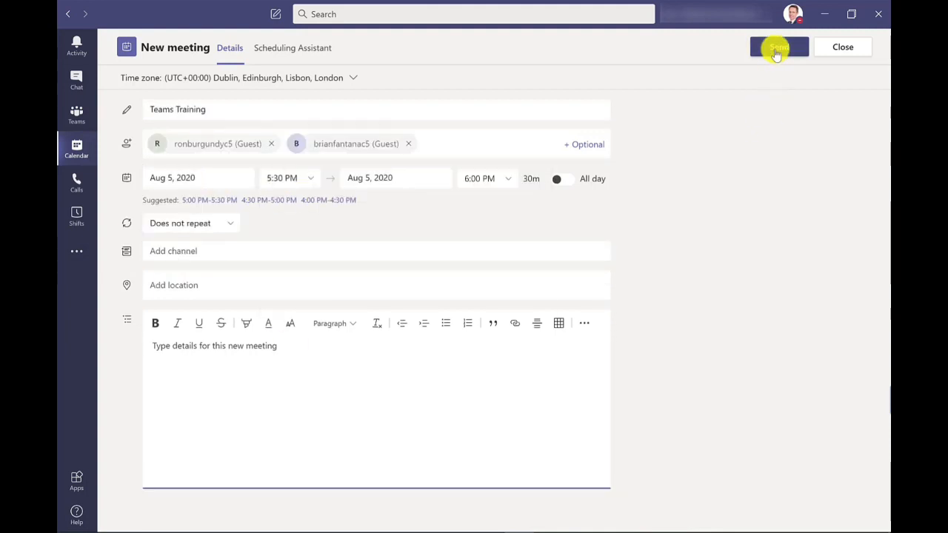
left_click(778, 46)
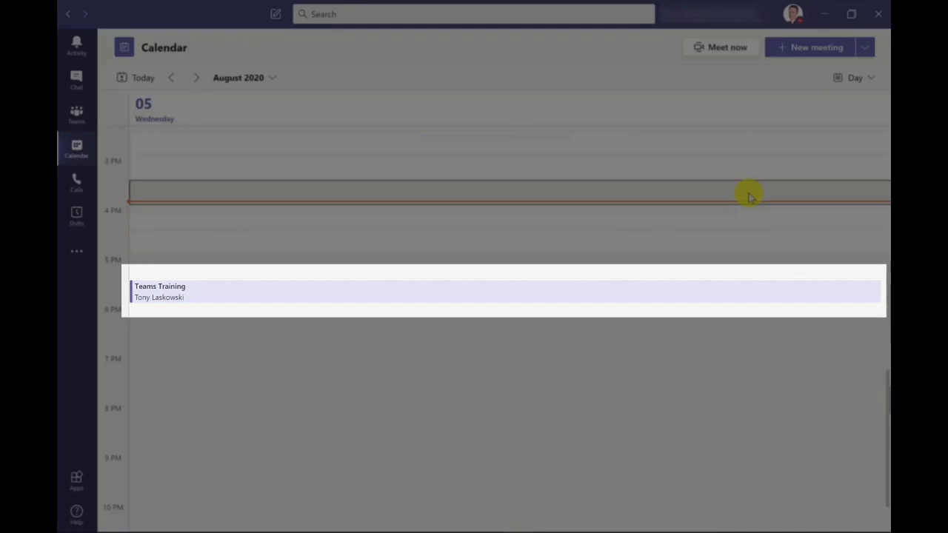
mouse_move(452, 269)
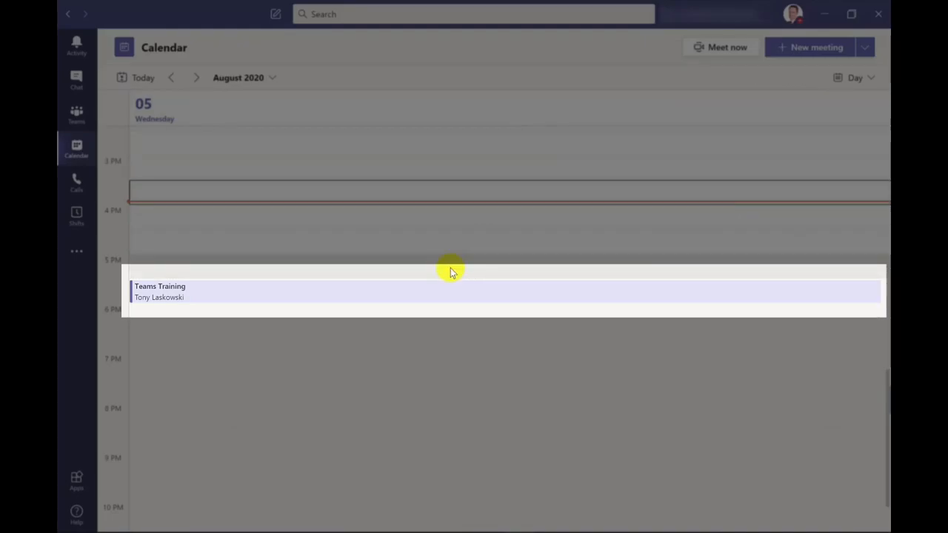
mouse_move(414, 296)
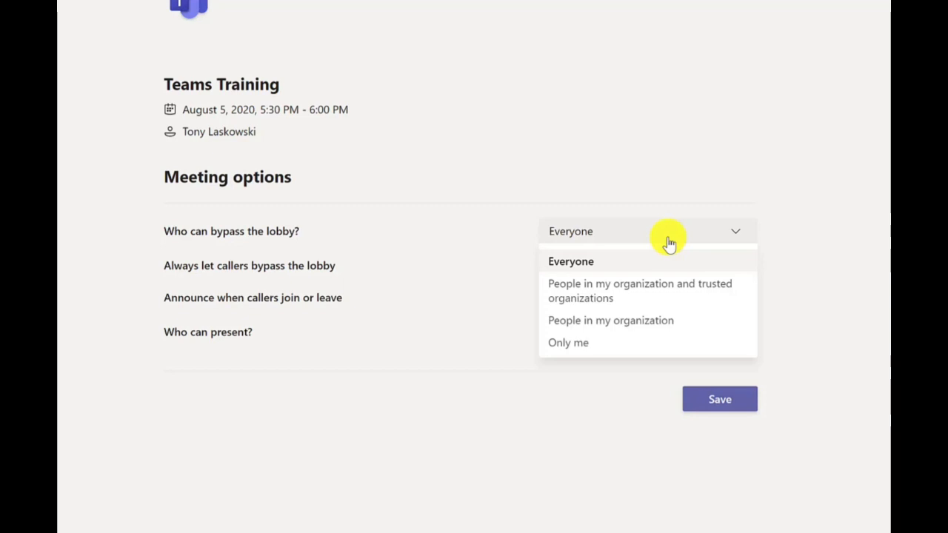
mouse_move(551, 352)
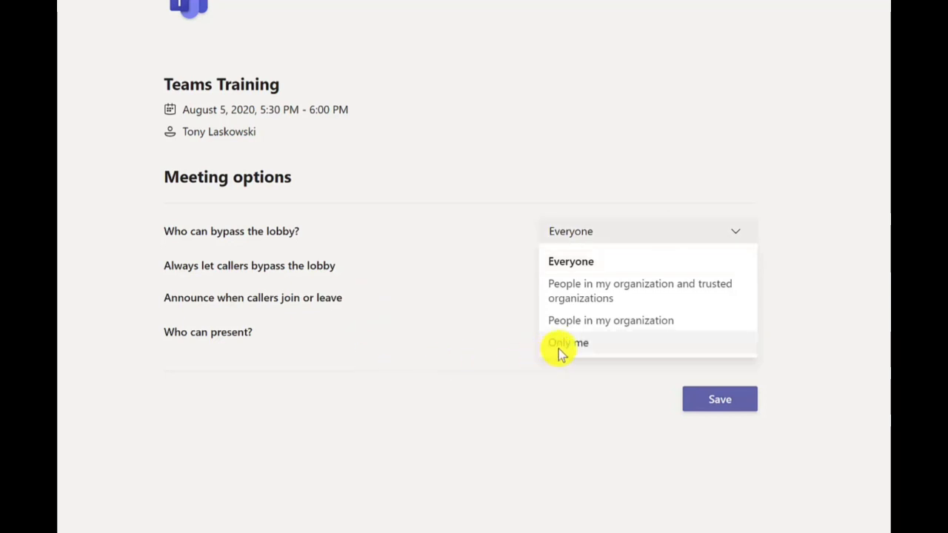
Set 'Who can bypass the lobby?' to Only me in the meeting options
left_click(567, 342)
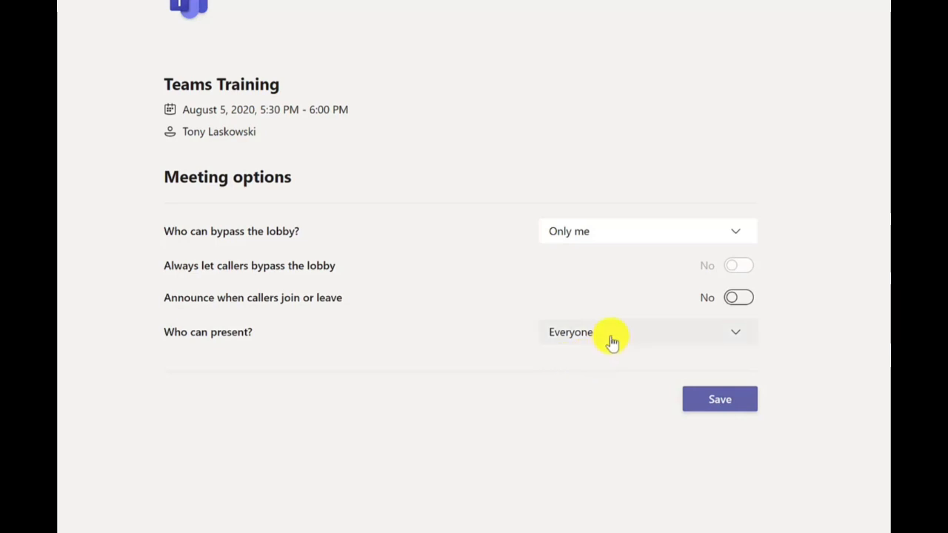
Set 'Who can present?' to Only me, save the meeting options, and return to the meeting details
left_click(645, 332)
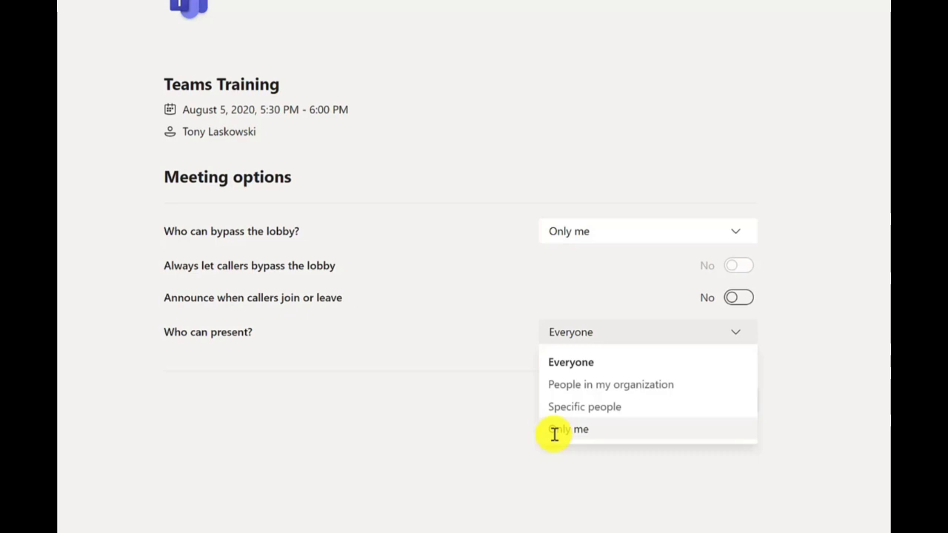
left_click(569, 429)
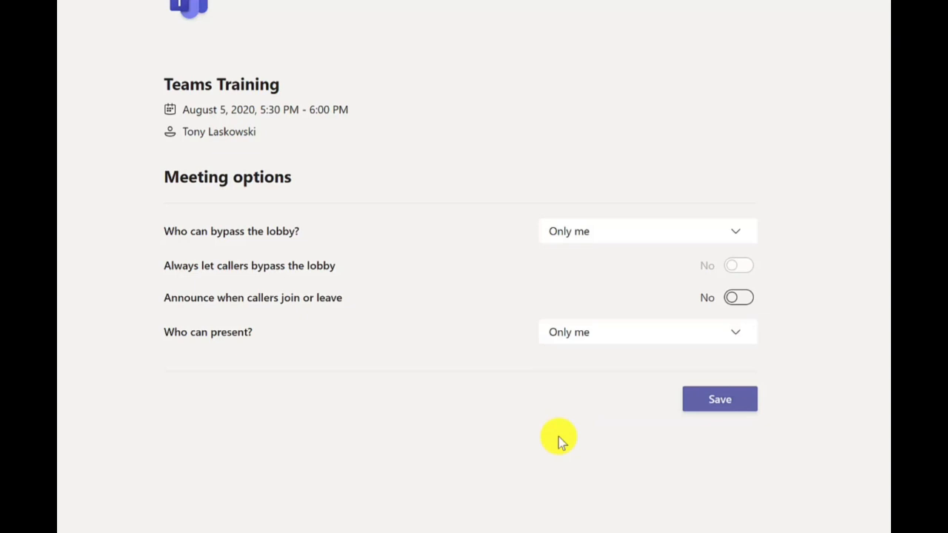
left_click(719, 398)
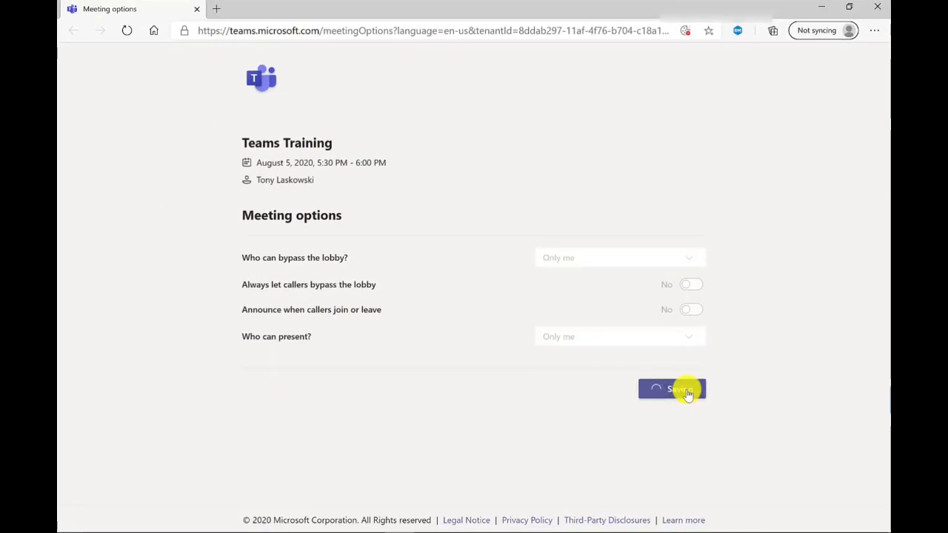
left_click(672, 388)
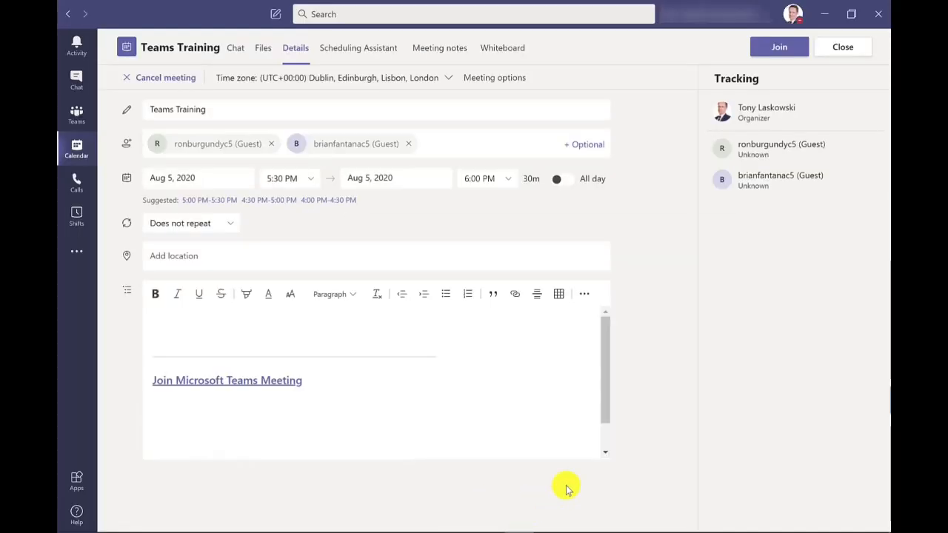
mouse_move(678, 311)
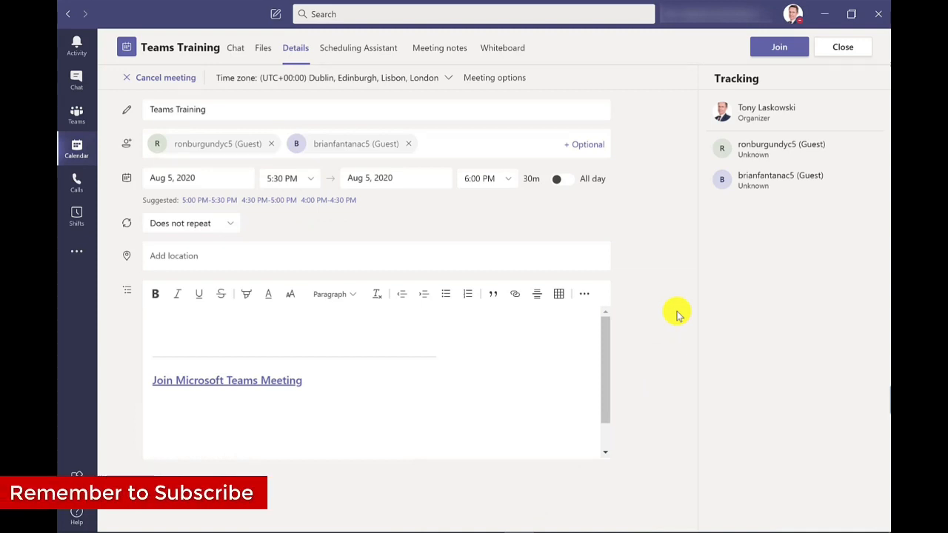
Join the Teams Training meeting from the calendar and dismiss the guest-waiting-in-lobby notice
left_click(841, 46)
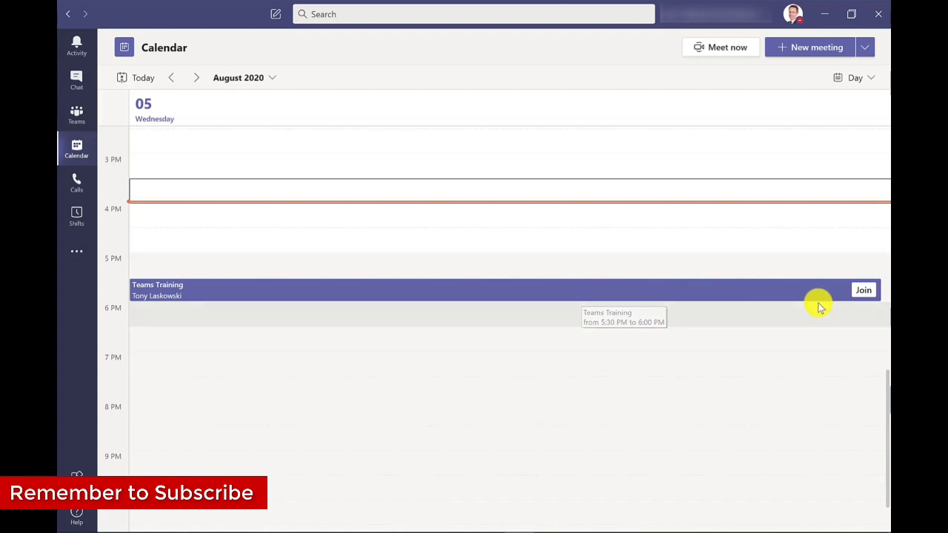
left_click(861, 289)
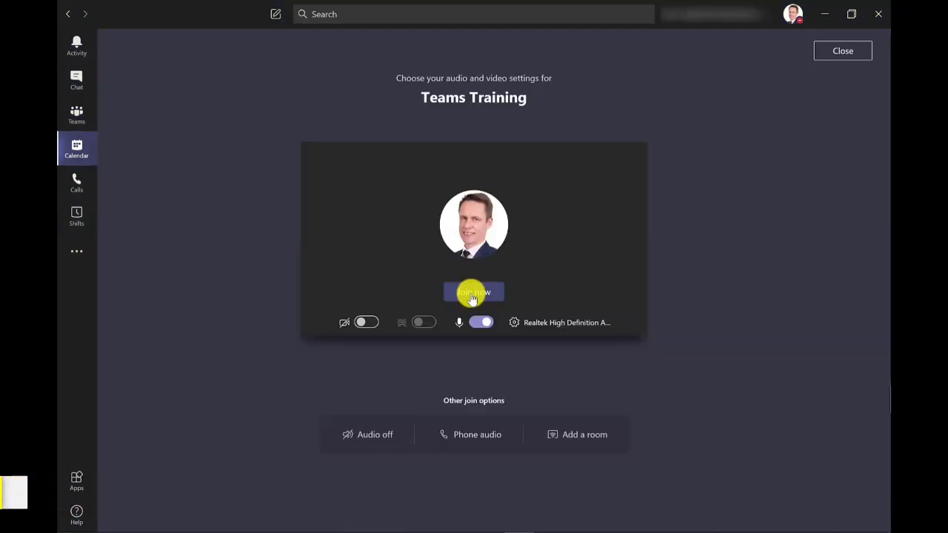
left_click(474, 291)
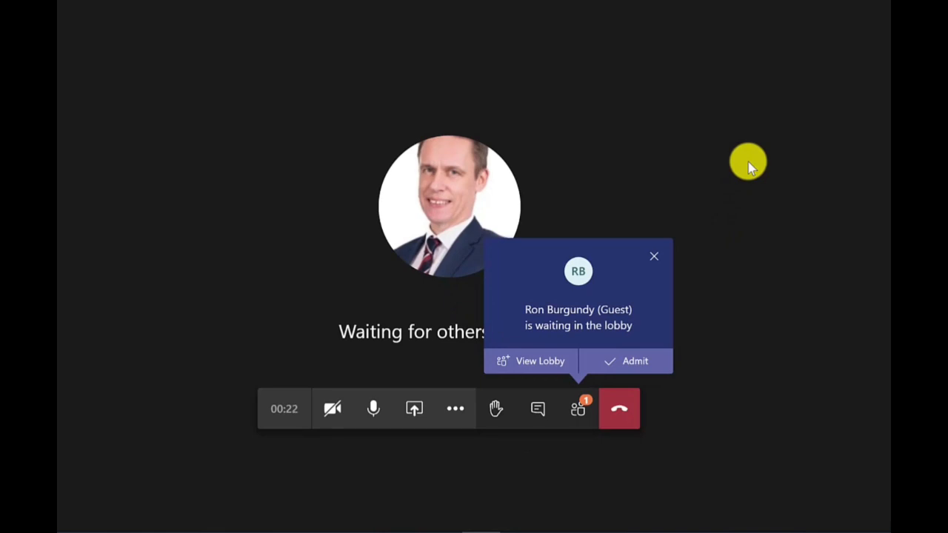
mouse_move(792, 185)
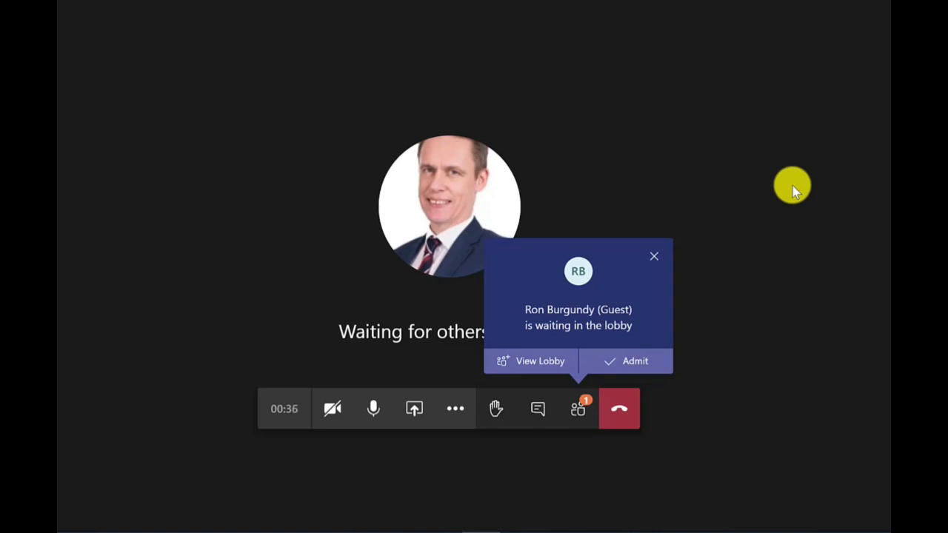
mouse_move(655, 256)
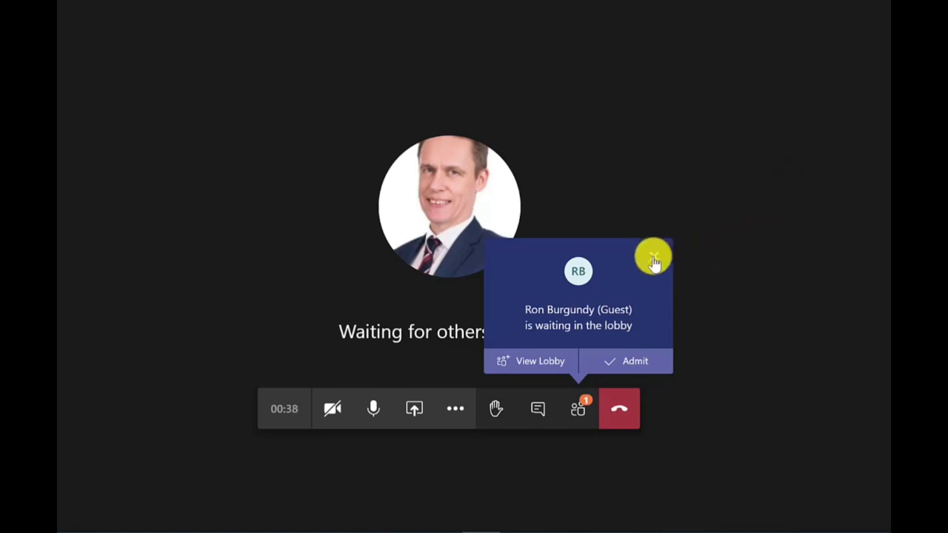
left_click(654, 258)
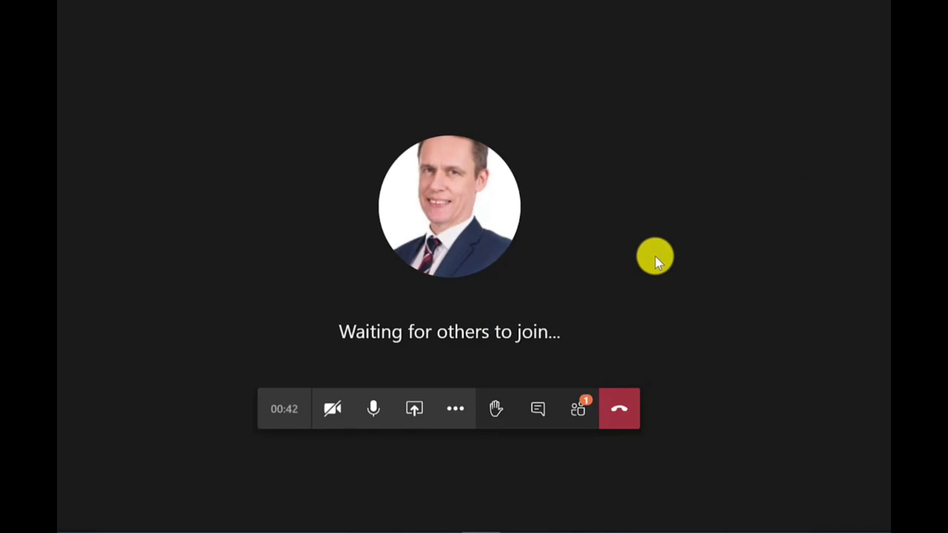
mouse_move(589, 299)
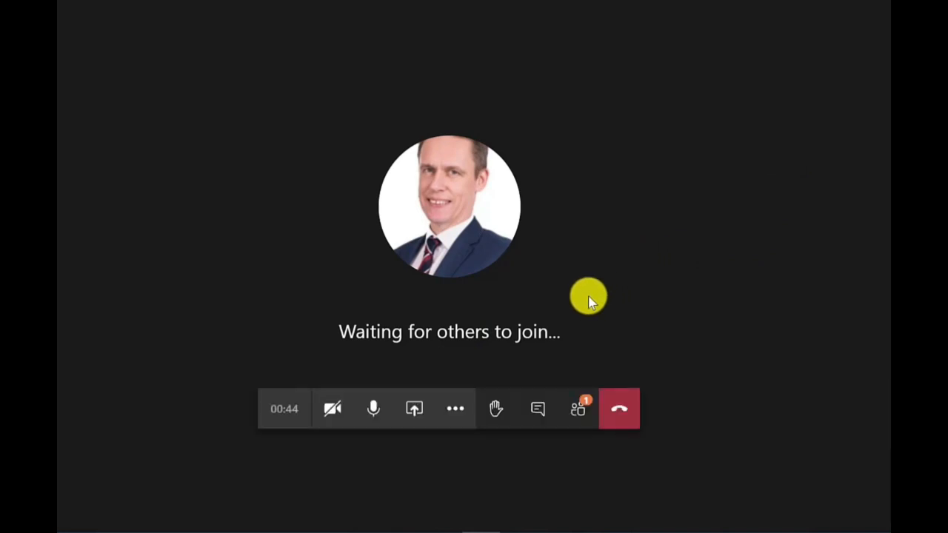
mouse_move(577, 409)
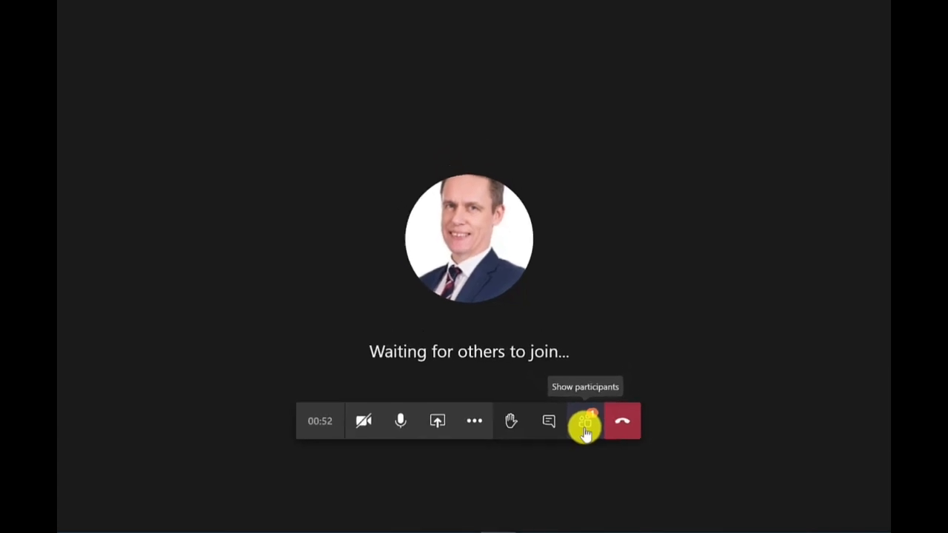
Show the People pane and open Manage permissions from its more-options menu
left_click(585, 421)
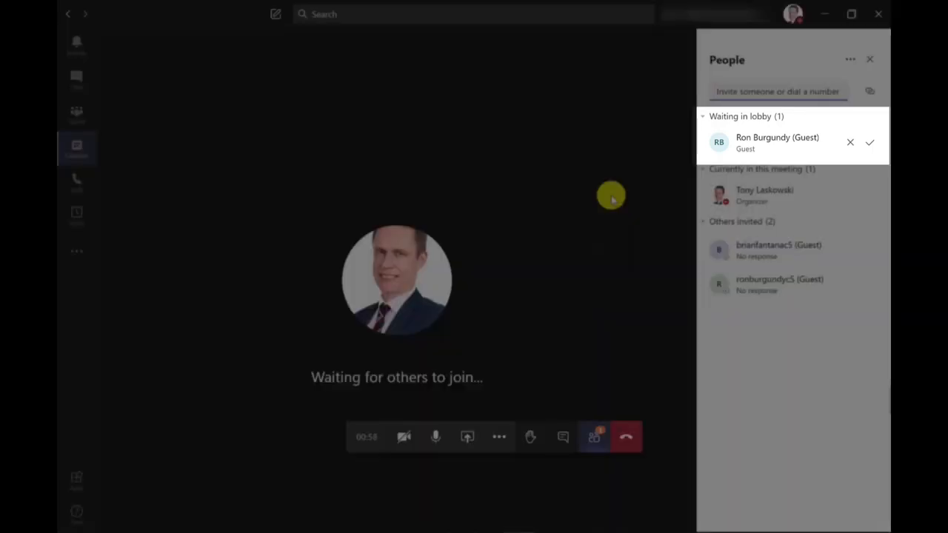
mouse_move(635, 156)
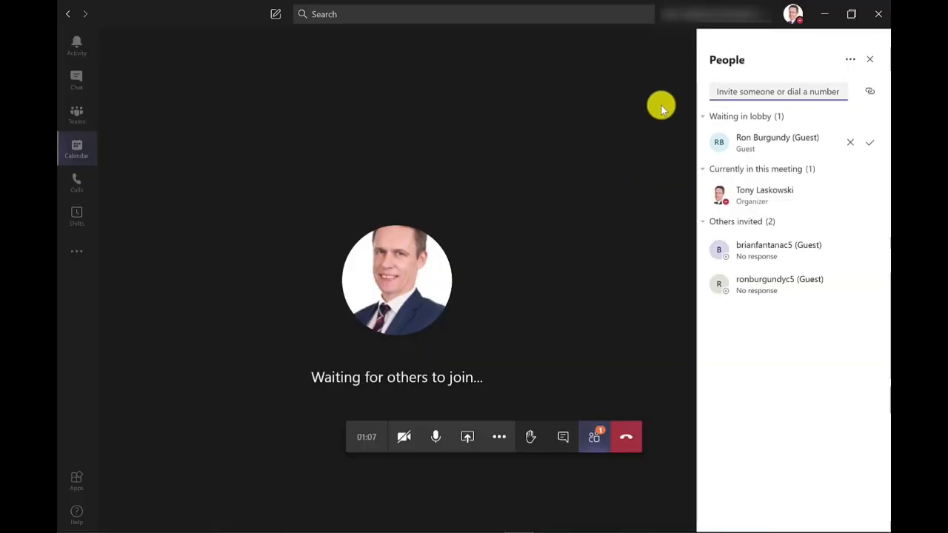
mouse_move(725, 62)
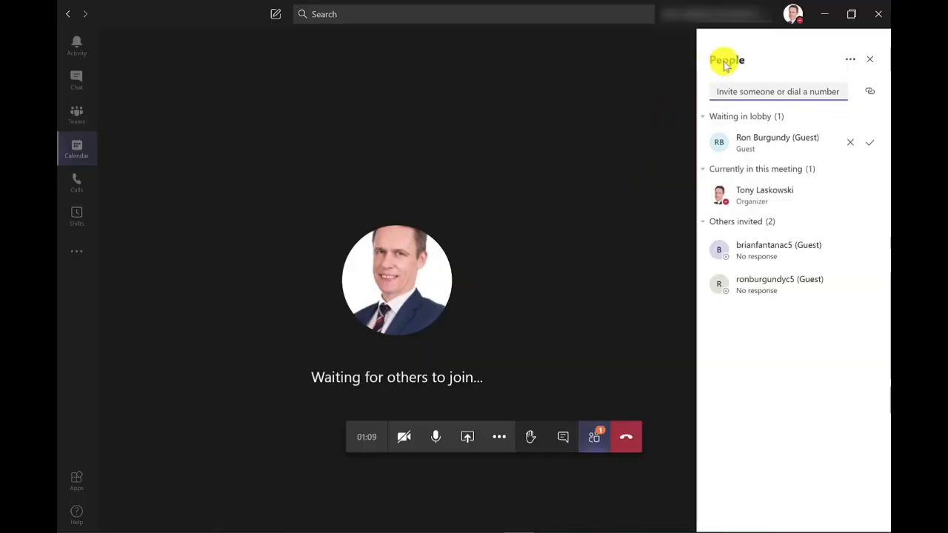
mouse_move(850, 60)
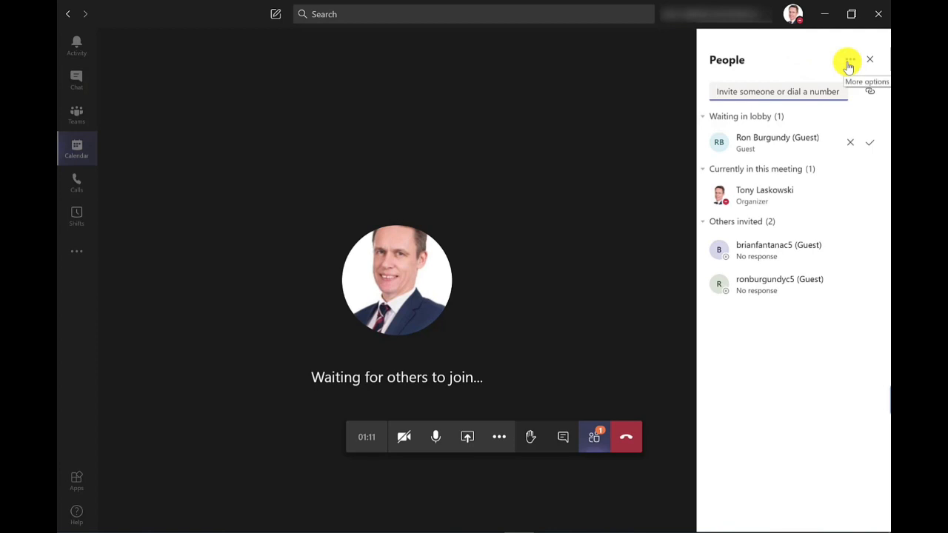
left_click(849, 60)
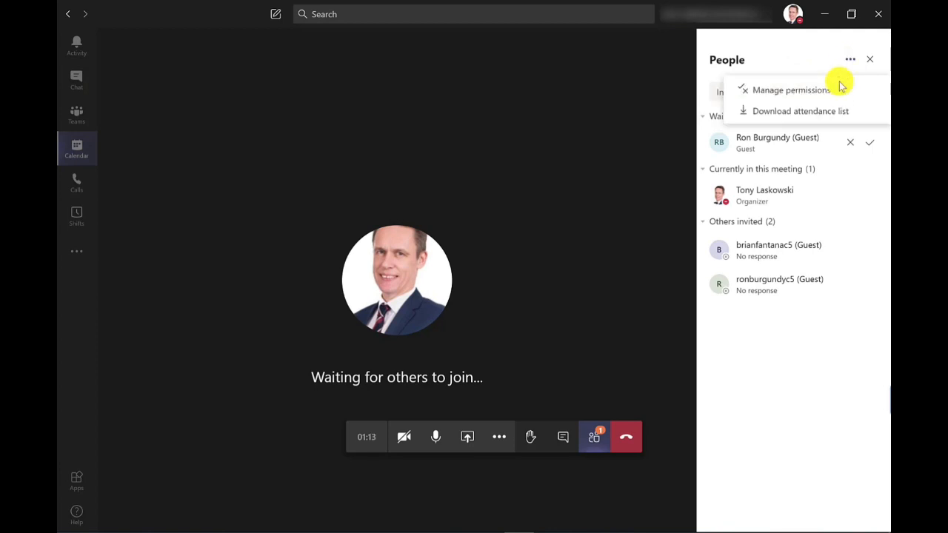
mouse_move(826, 95)
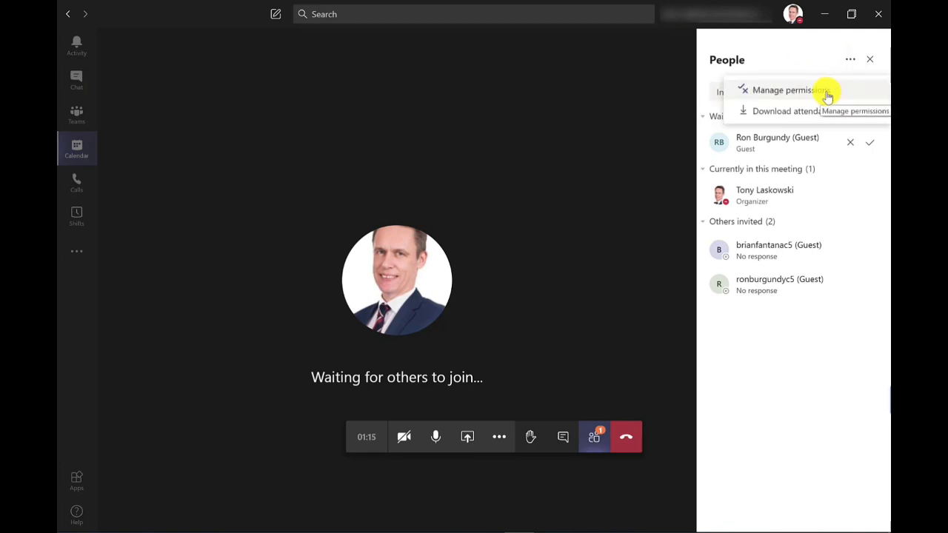
left_click(787, 91)
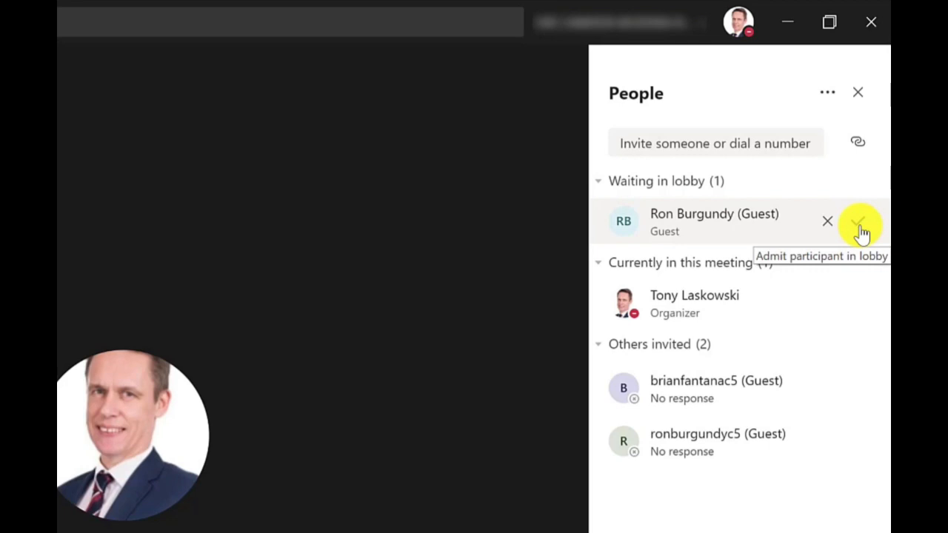
mouse_move(826, 222)
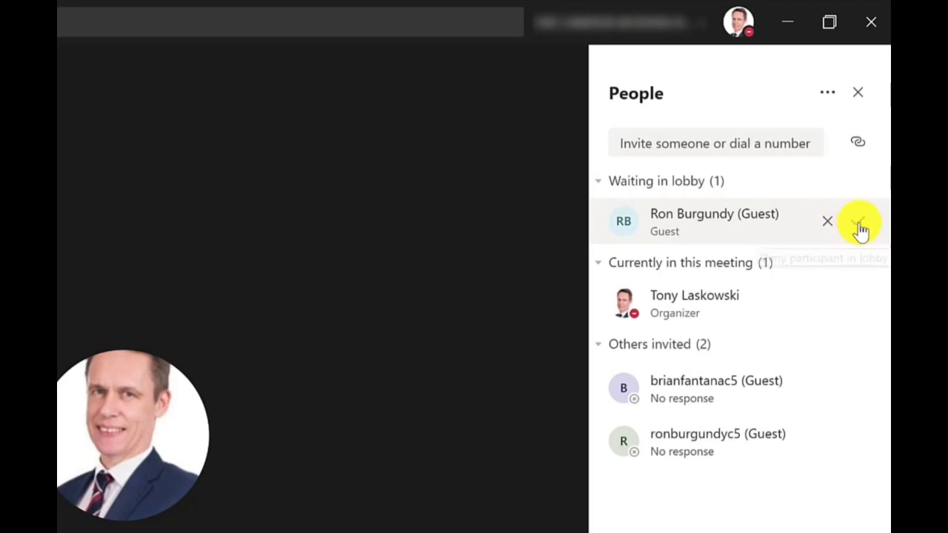
mouse_move(860, 223)
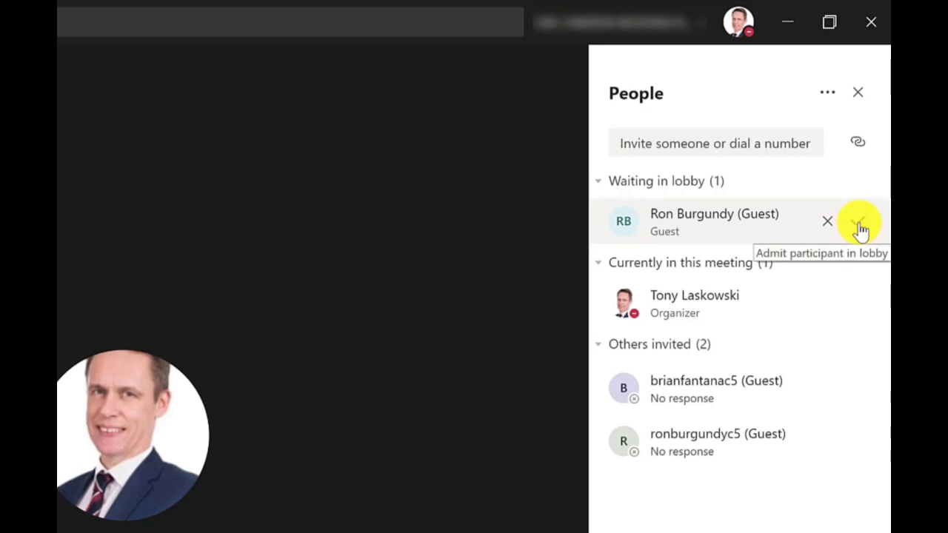
Admit Ron Burgundy from the lobby into the meeting
left_click(859, 222)
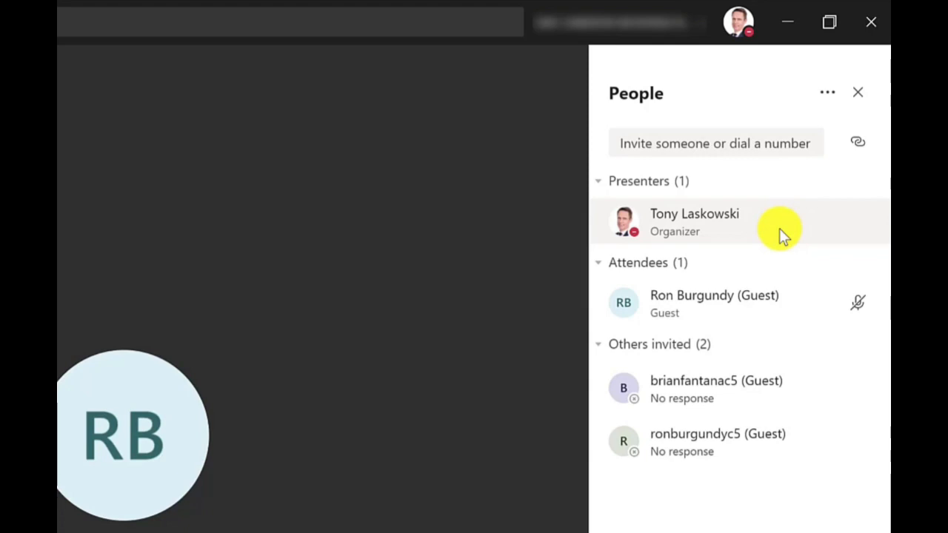
mouse_move(777, 302)
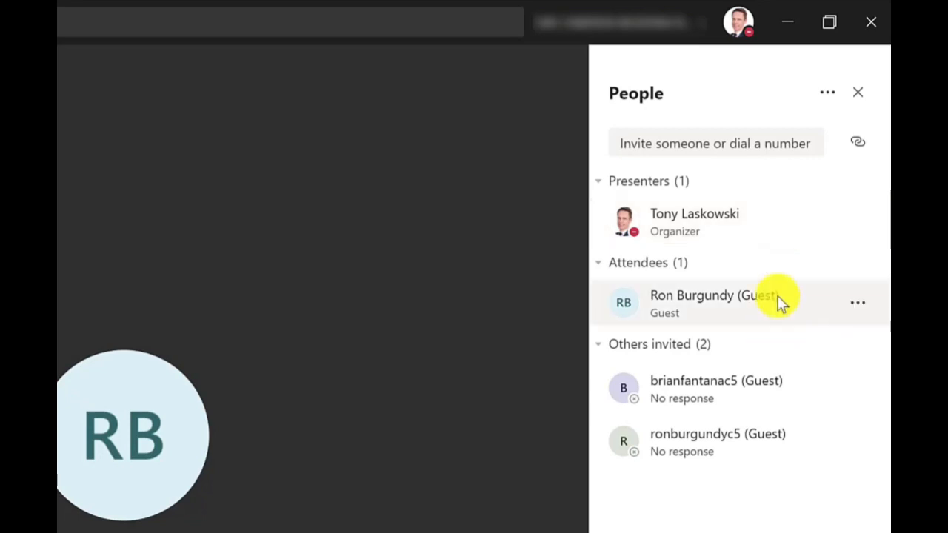
mouse_move(858, 306)
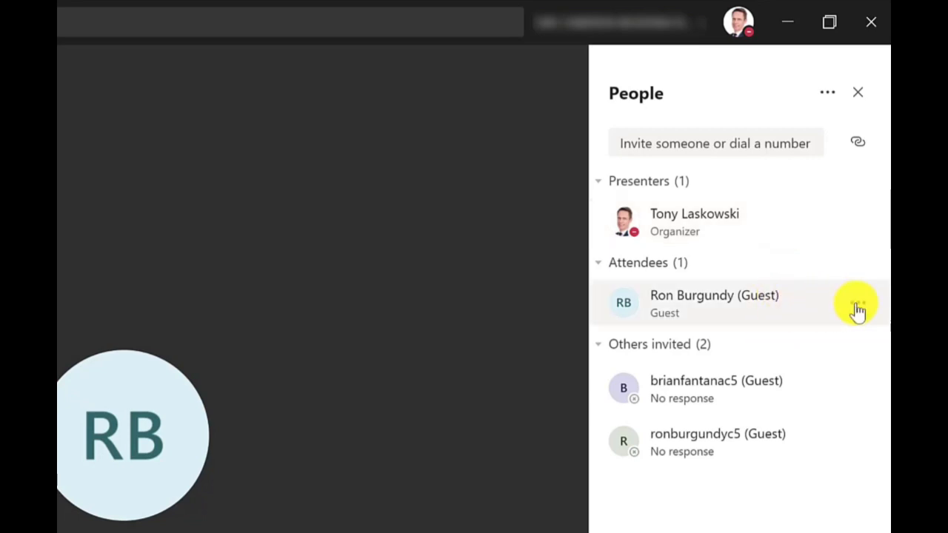
Make Ron Burgundy a presenter, then switch him back to an attendee
left_click(857, 302)
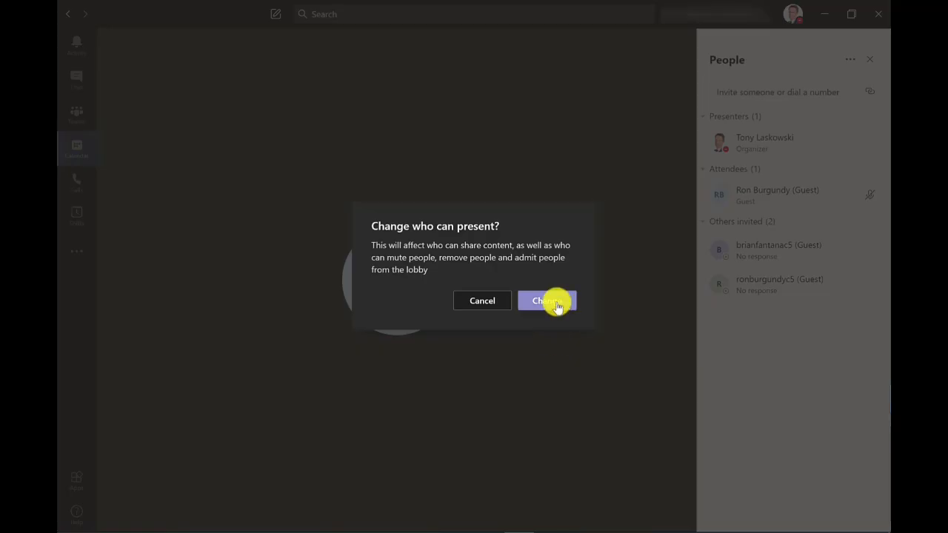
left_click(546, 300)
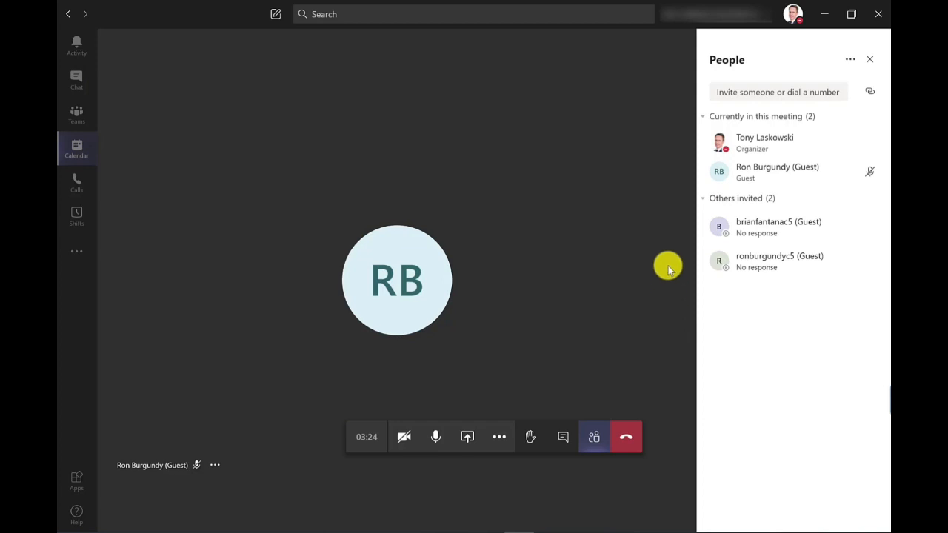
mouse_move(663, 243)
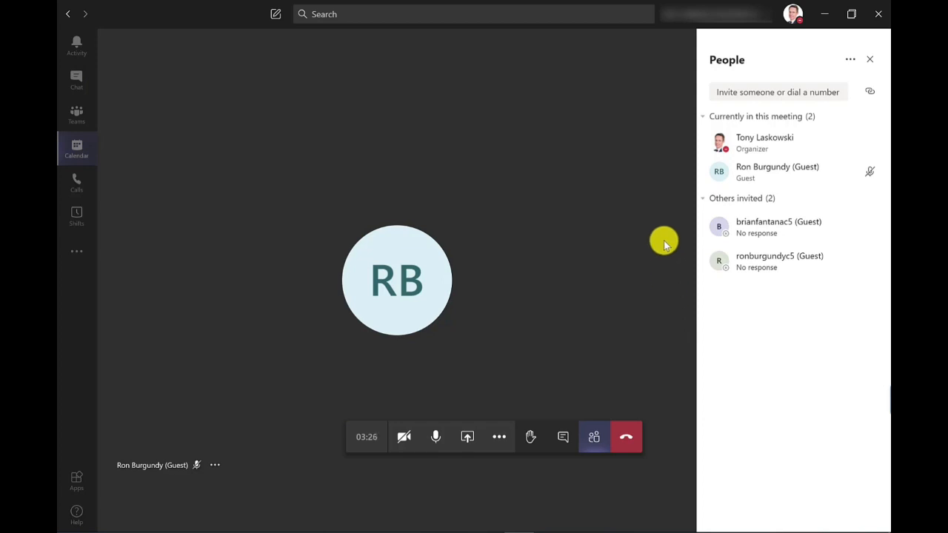
mouse_move(669, 185)
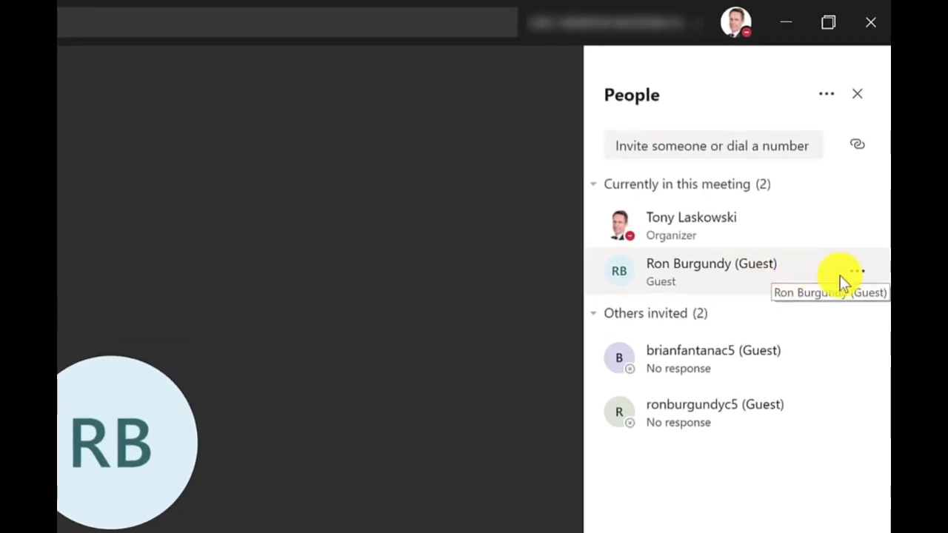
left_click(856, 271)
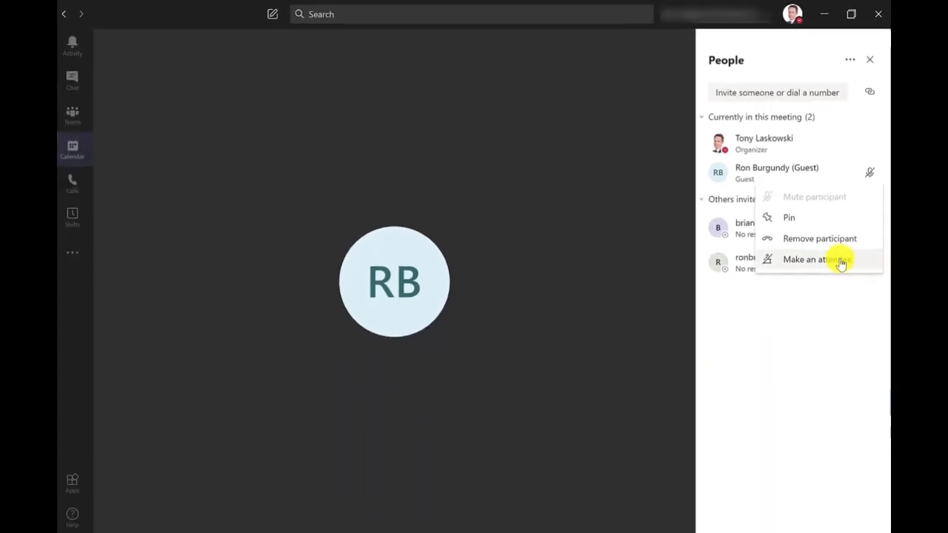
left_click(809, 259)
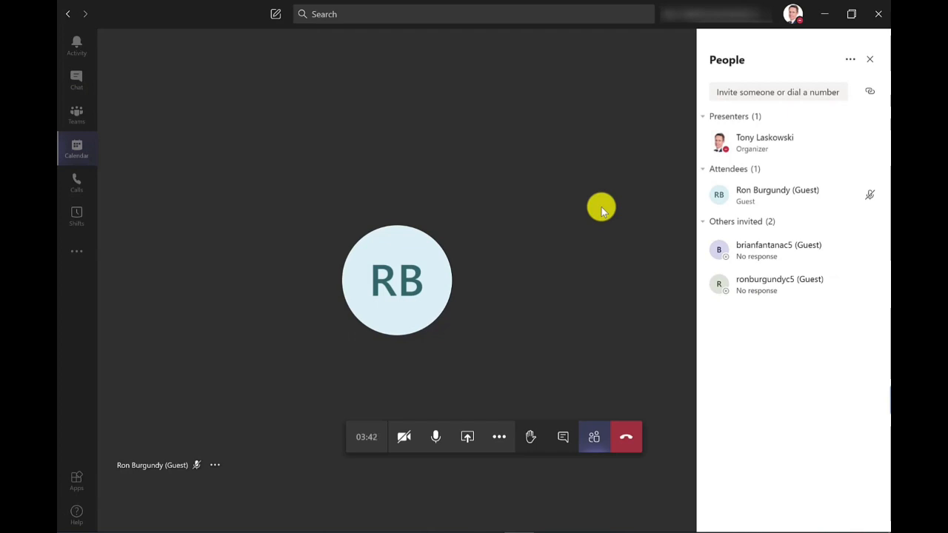